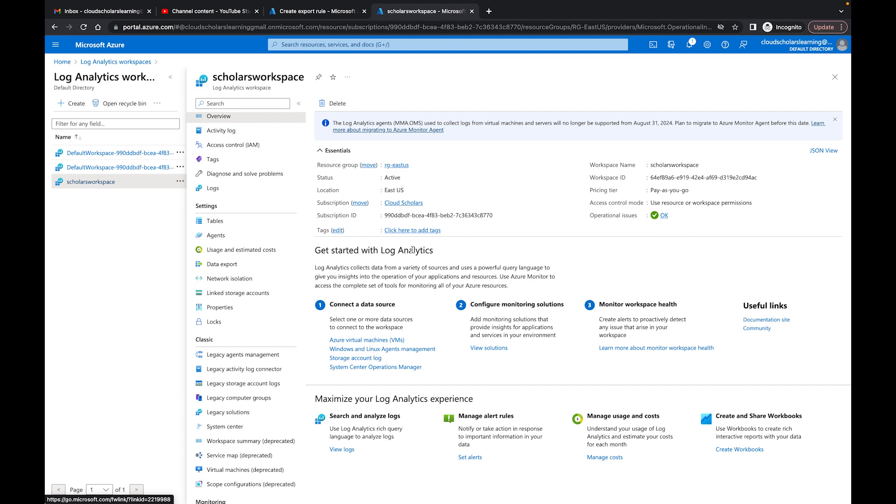
pyautogui.moveTo(486, 263)
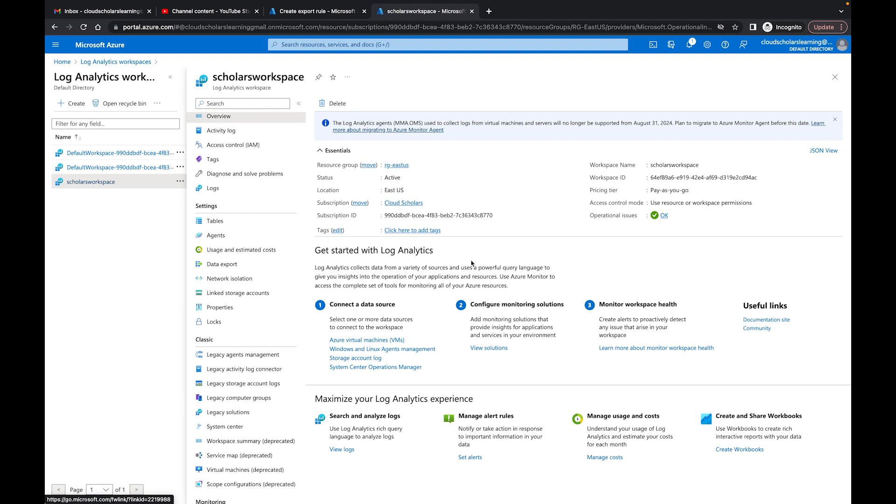
pyautogui.moveTo(241, 250)
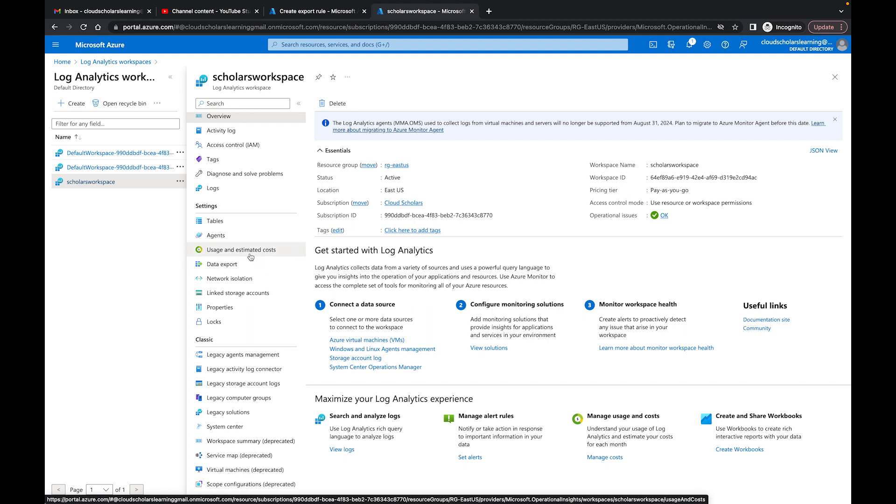
# - Show Usage and estimated costs for the scholarsworkspace Log Analytics workspace
pyautogui.click(241, 250)
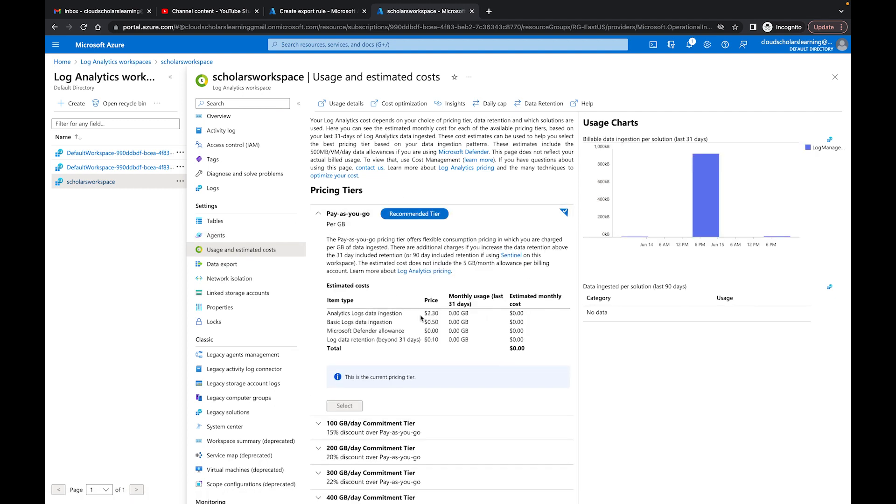
pyautogui.moveTo(431, 291)
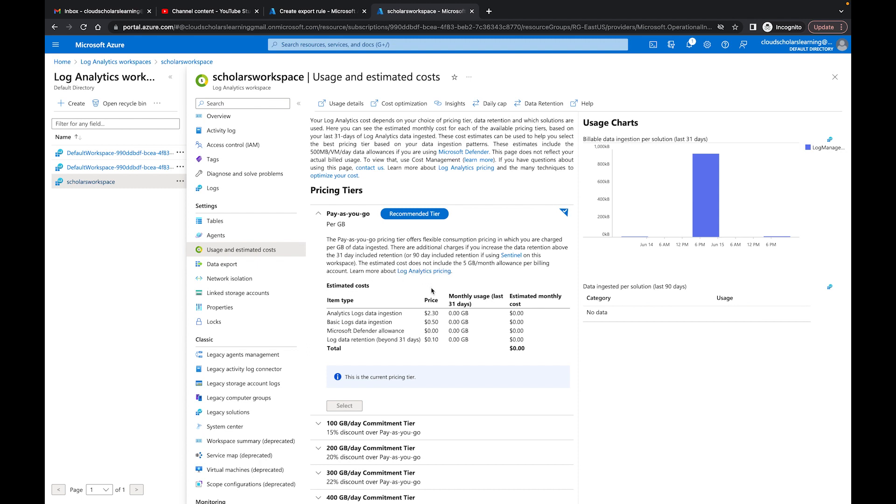
pyautogui.moveTo(449, 307)
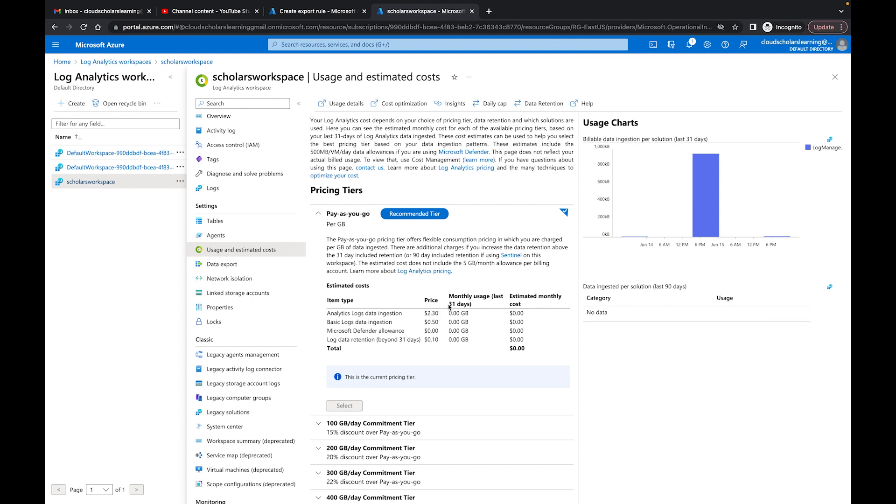
pyautogui.moveTo(472, 313)
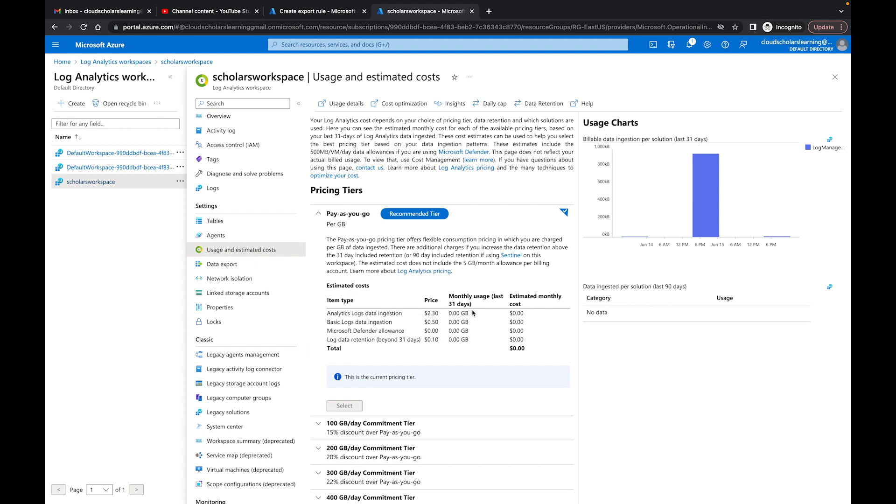
pyautogui.moveTo(422, 291)
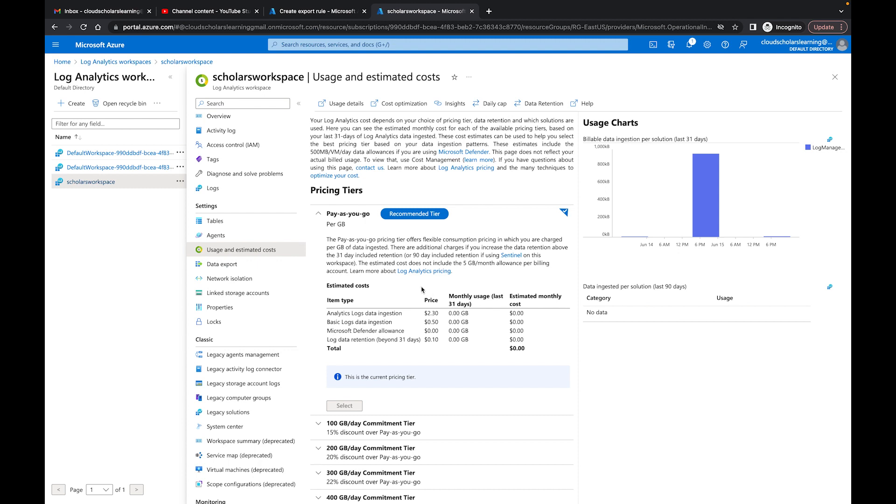
pyautogui.moveTo(414, 268)
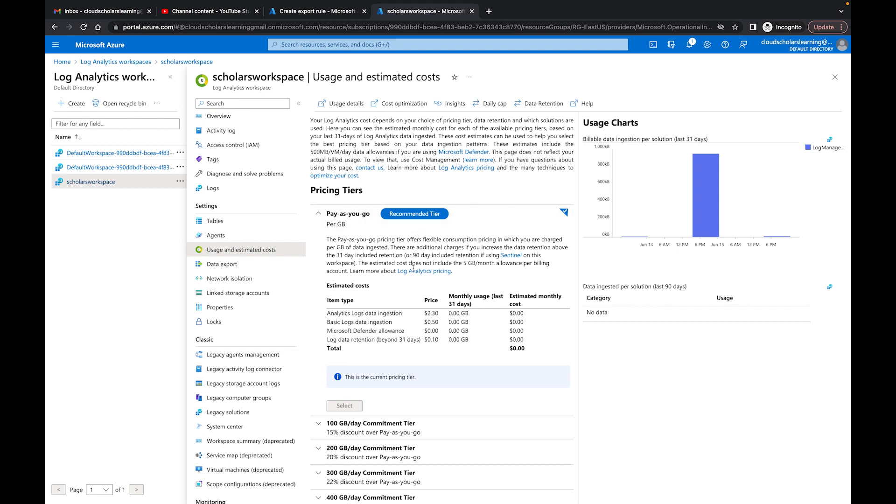
pyautogui.moveTo(413, 293)
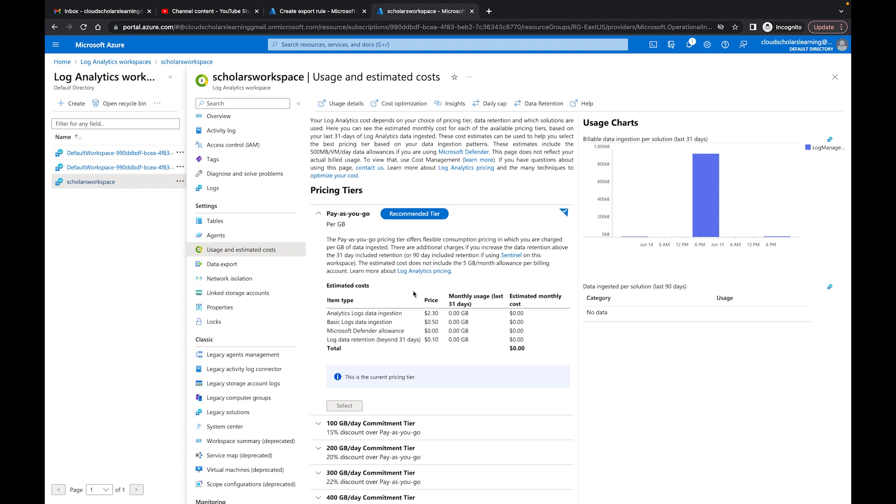
pyautogui.moveTo(414, 306)
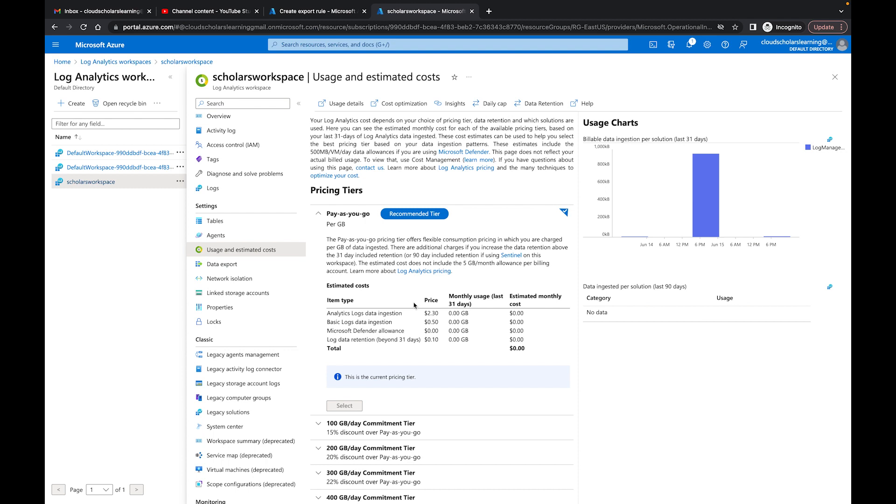
pyautogui.moveTo(424, 270)
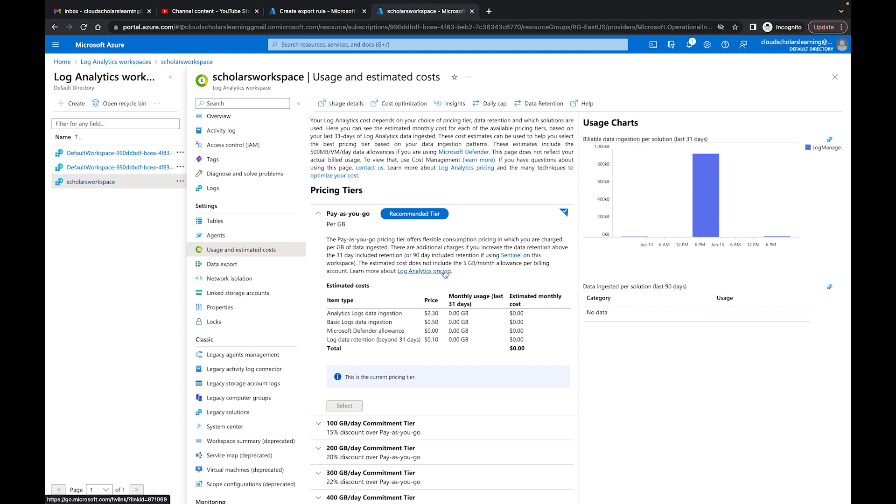
pyautogui.moveTo(403, 104)
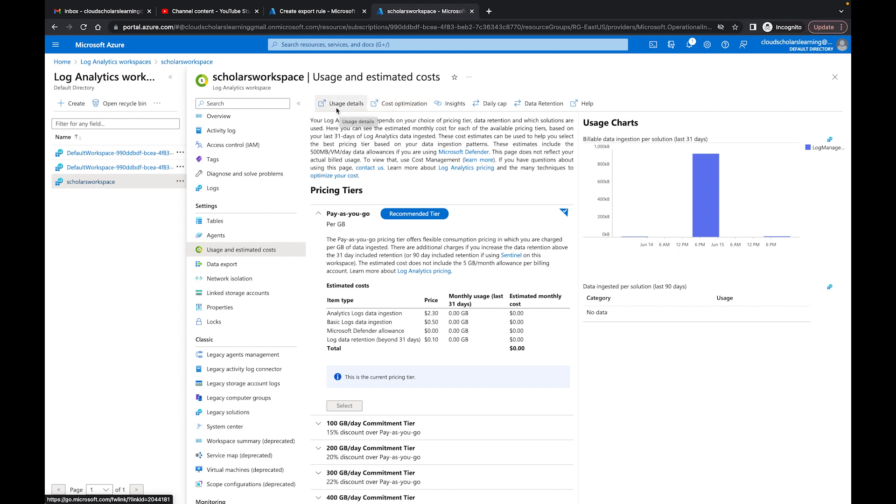
pyautogui.moveTo(404, 104)
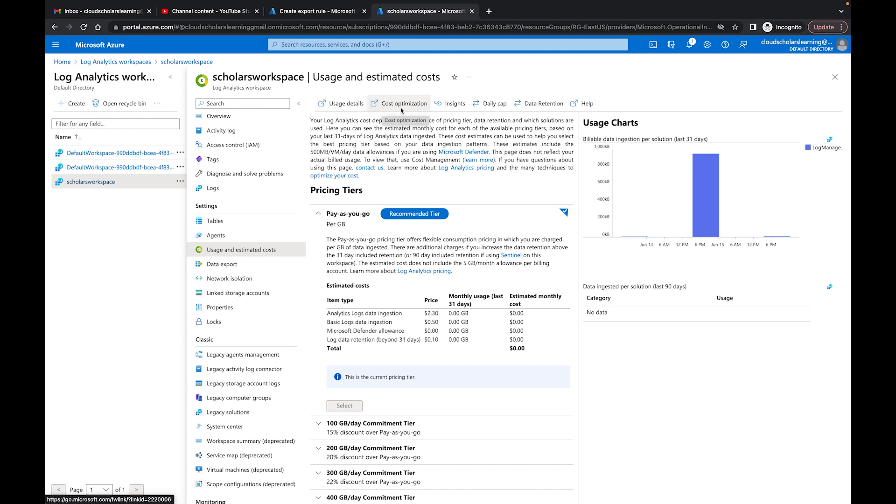
pyautogui.moveTo(491, 103)
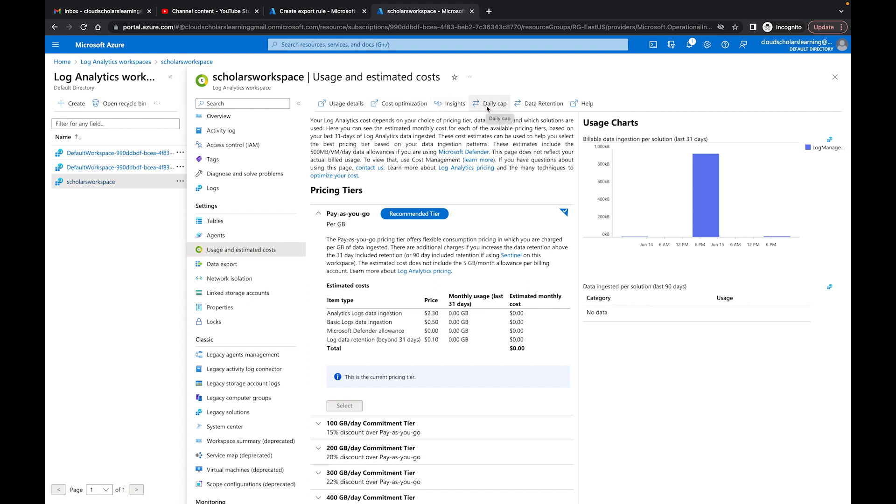
# - Turn the daily cap ON at 60 GB/day, then close the pane without confirming with OK
pyautogui.click(493, 103)
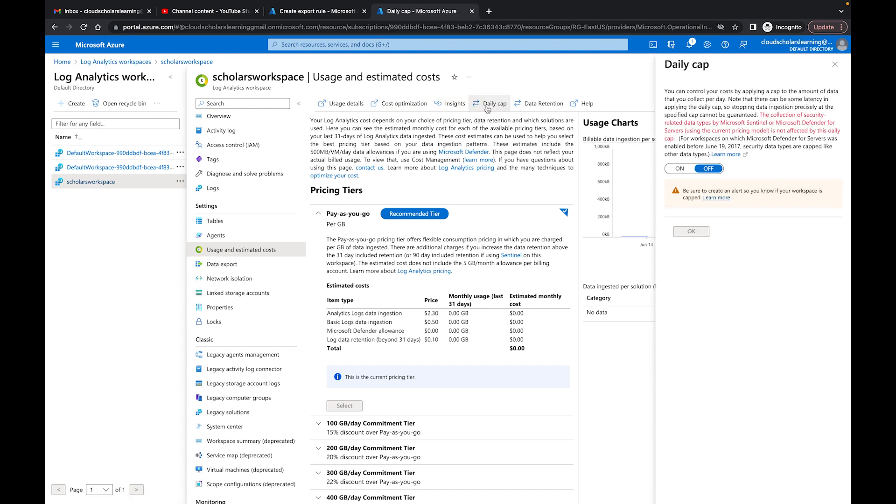
pyautogui.click(679, 169)
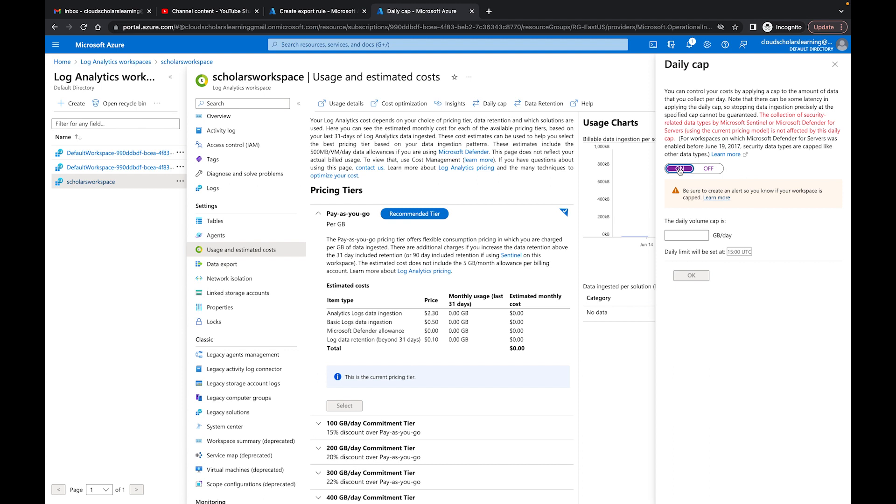
pyautogui.click(686, 235)
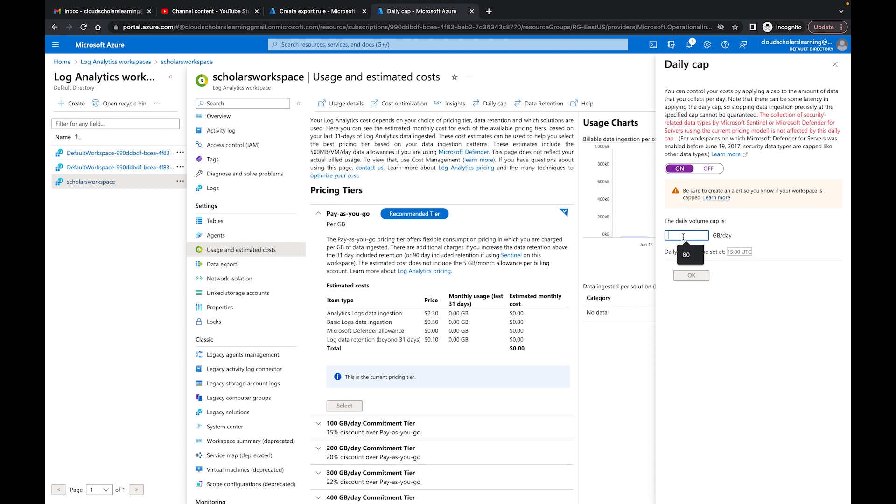
pyautogui.write('60')
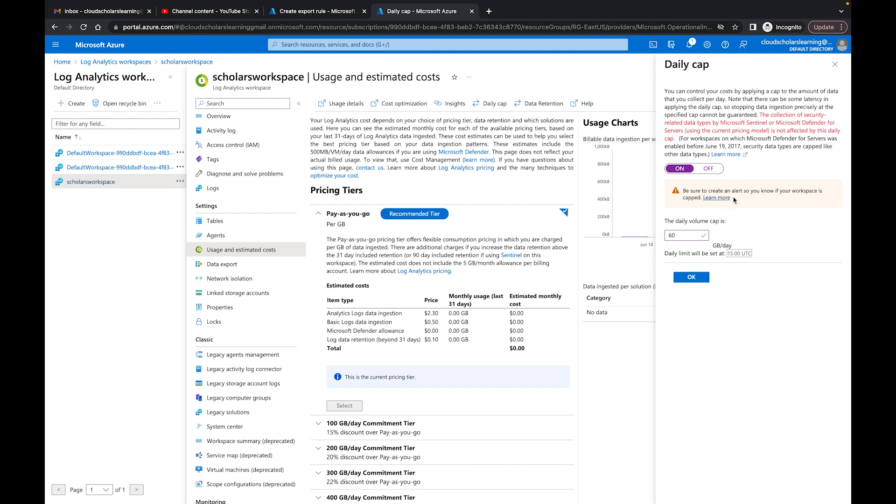
pyautogui.click(835, 64)
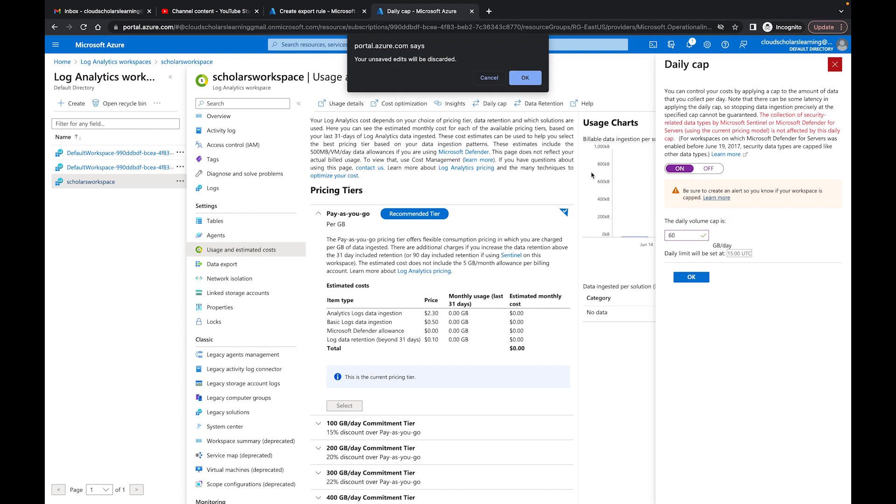
# - Discard the daily cap edits, then view Data Retention and discard its unsaved change too
pyautogui.click(523, 77)
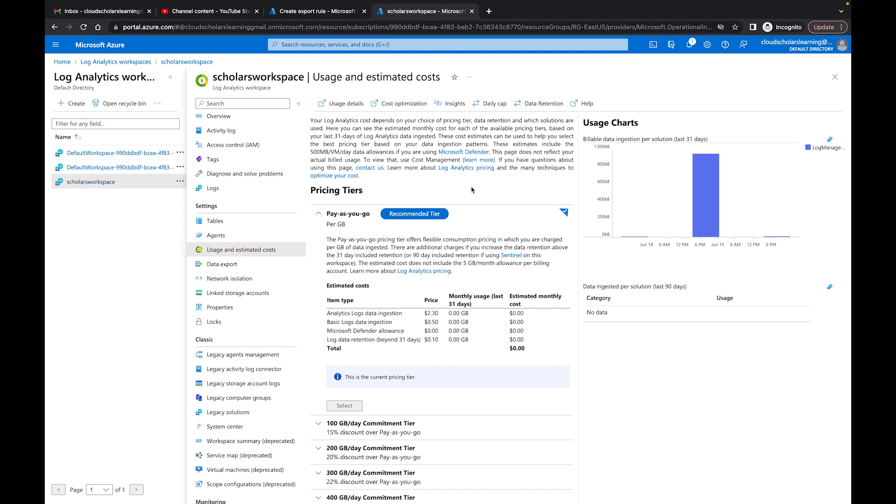
pyautogui.moveTo(528, 120)
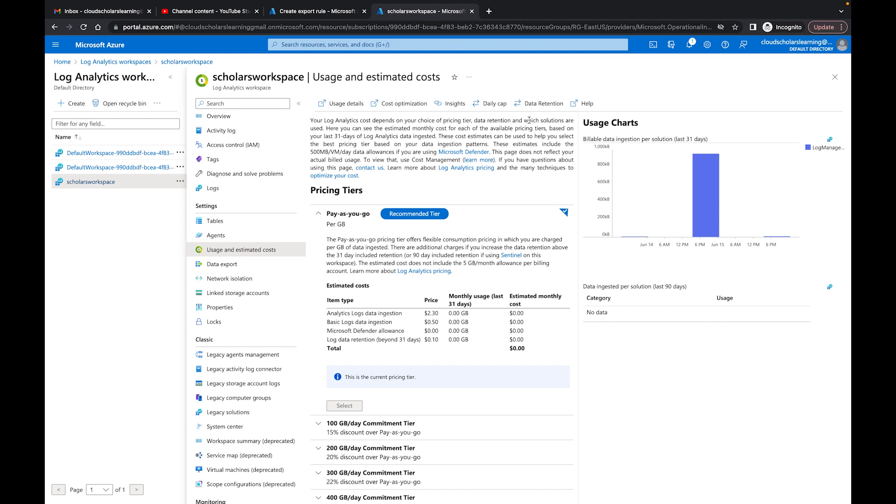
pyautogui.click(542, 104)
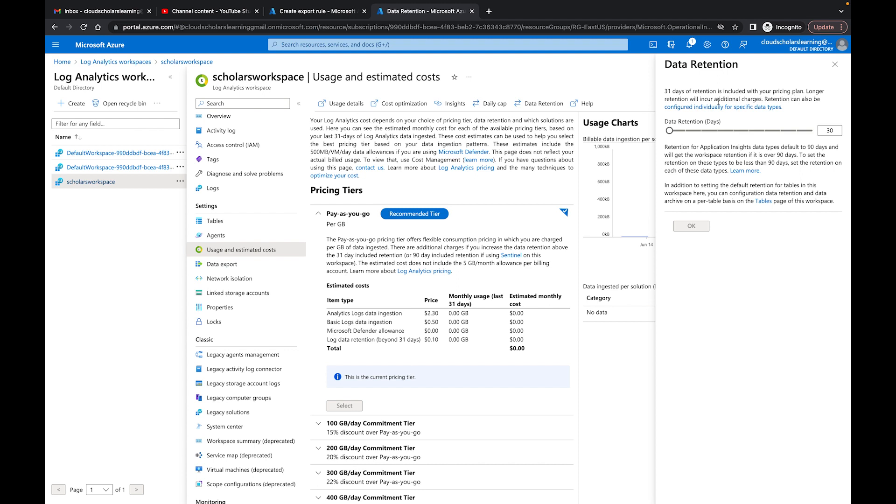
pyautogui.moveTo(778, 144)
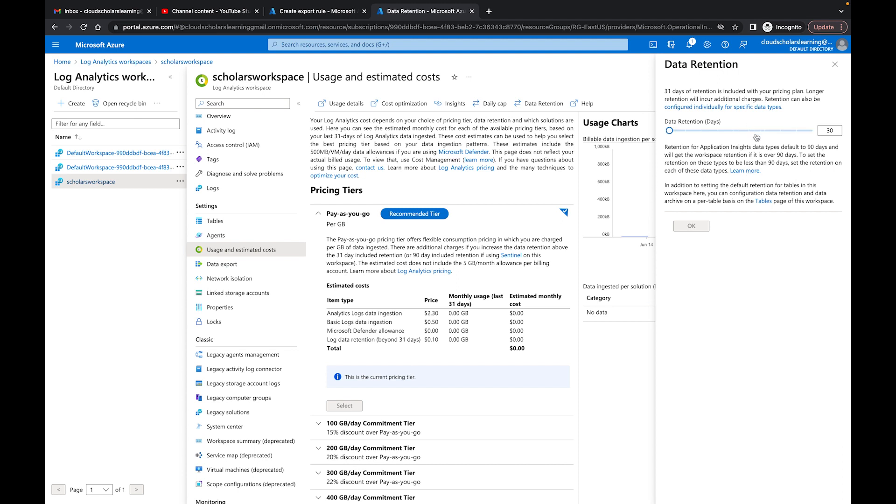
pyautogui.moveTo(711, 141)
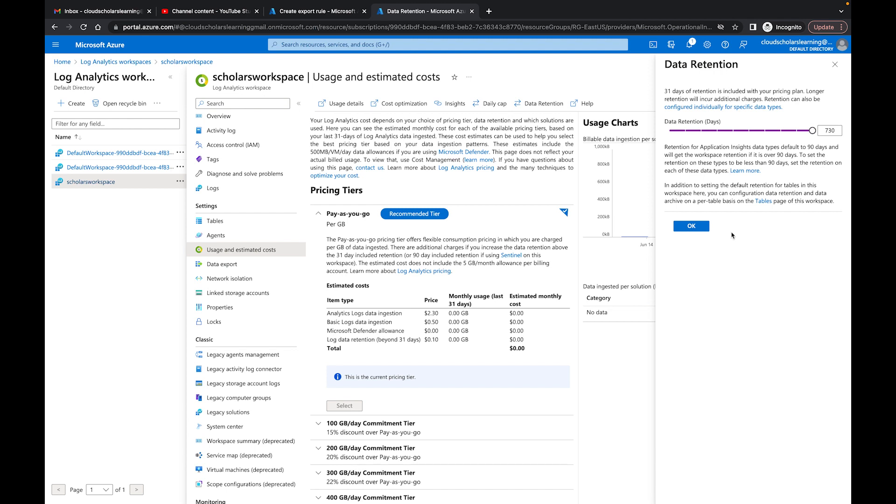
pyautogui.click(834, 64)
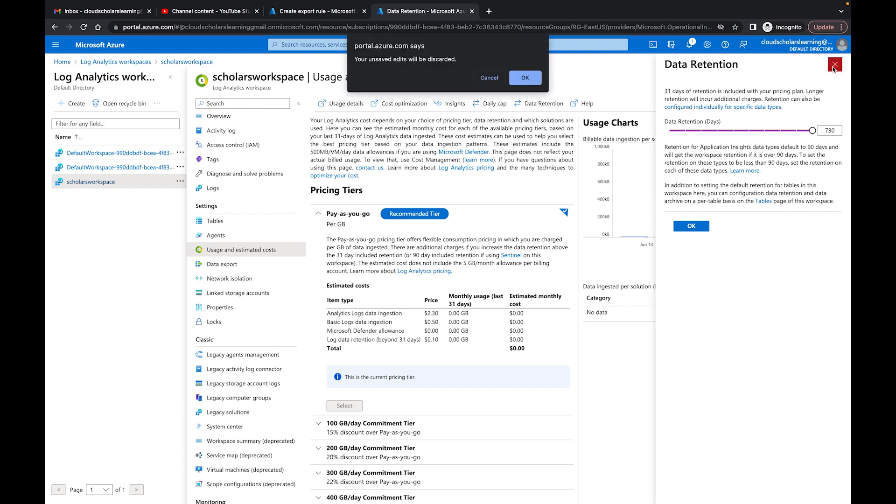
pyautogui.click(524, 78)
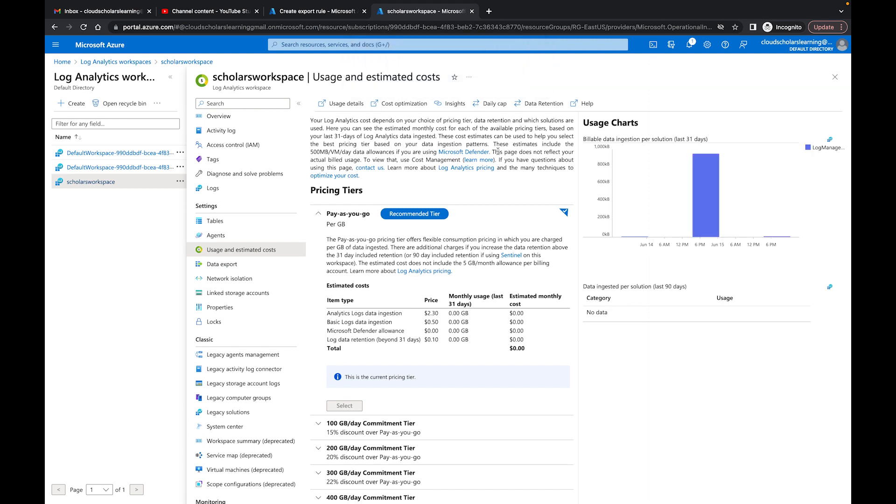
pyautogui.moveTo(221, 264)
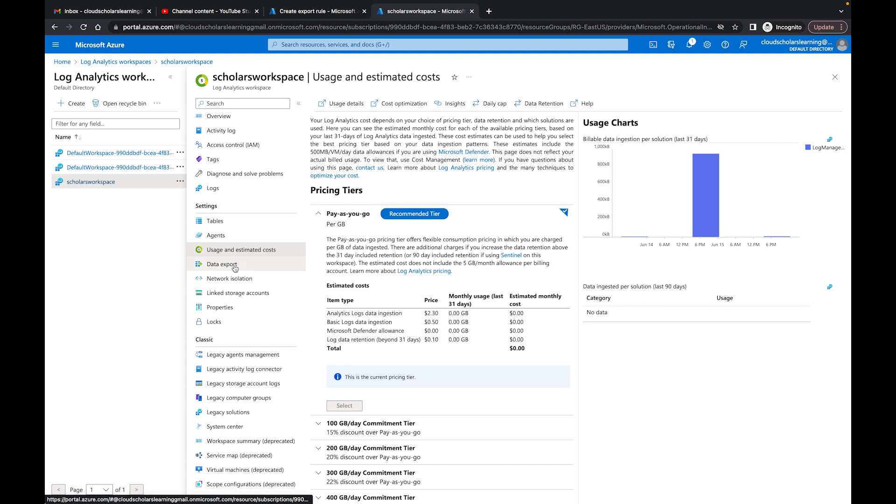
# - Show the workspace's Data export page, which has no export rules yet
pyautogui.click(221, 264)
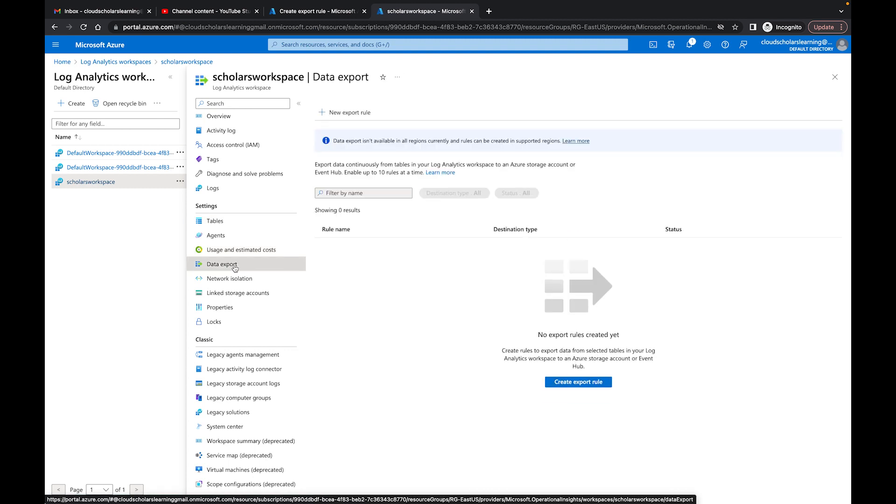
pyautogui.moveTo(345, 113)
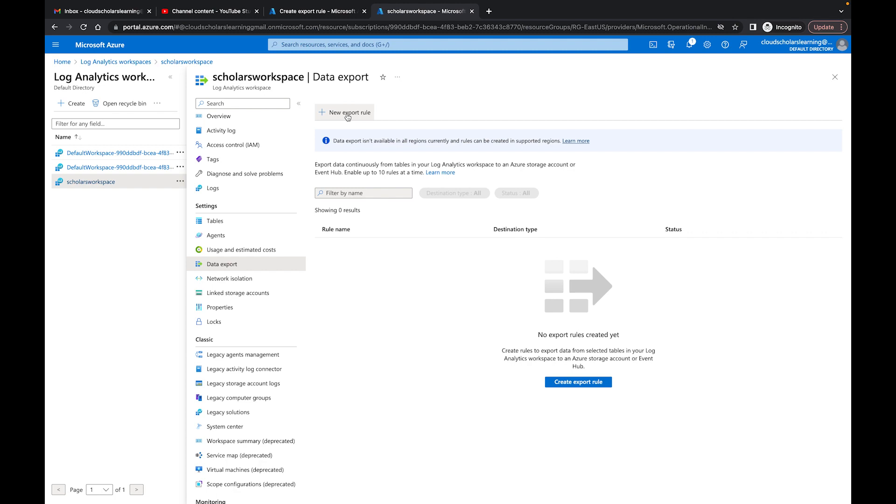
pyautogui.moveTo(346, 113)
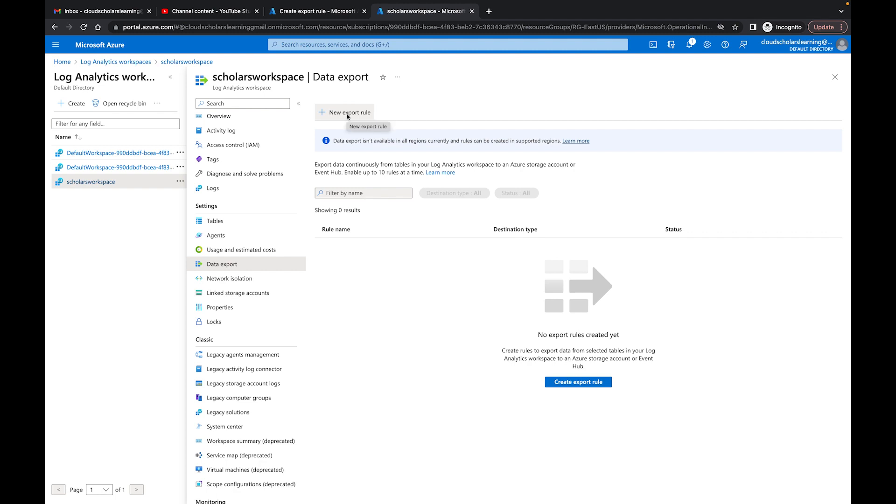
pyautogui.moveTo(436, 401)
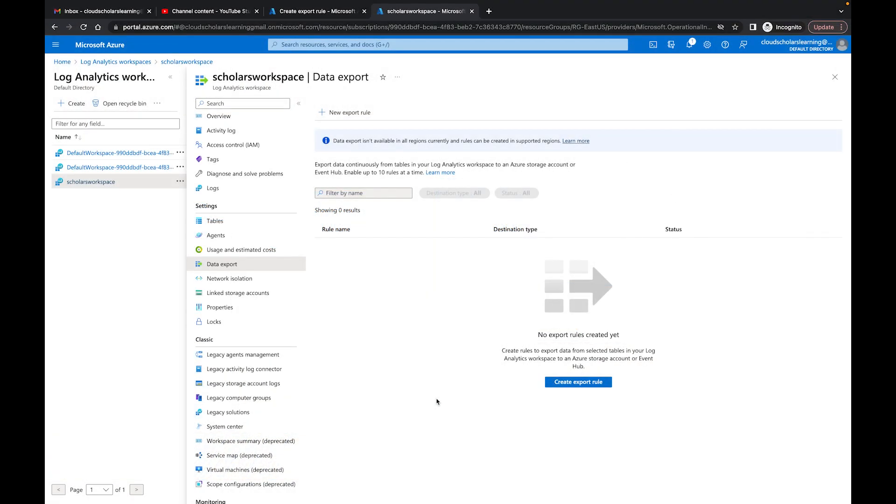
# - Begin a new export rule named Rule1 with Enable upon creation left ticked
pyautogui.click(577, 382)
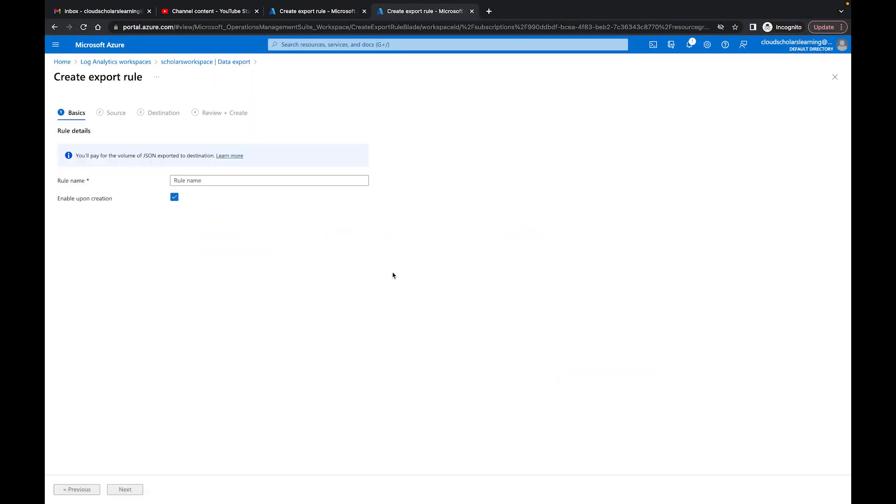
pyautogui.click(269, 180)
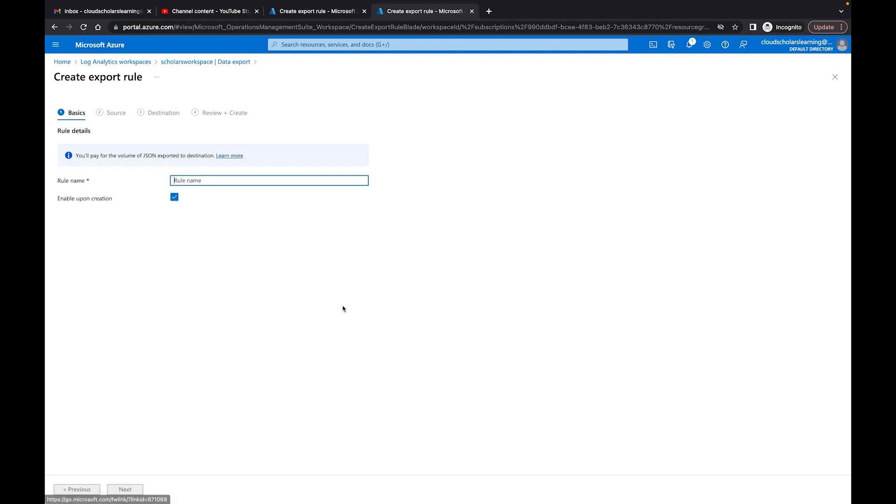
pyautogui.write('Rule1')
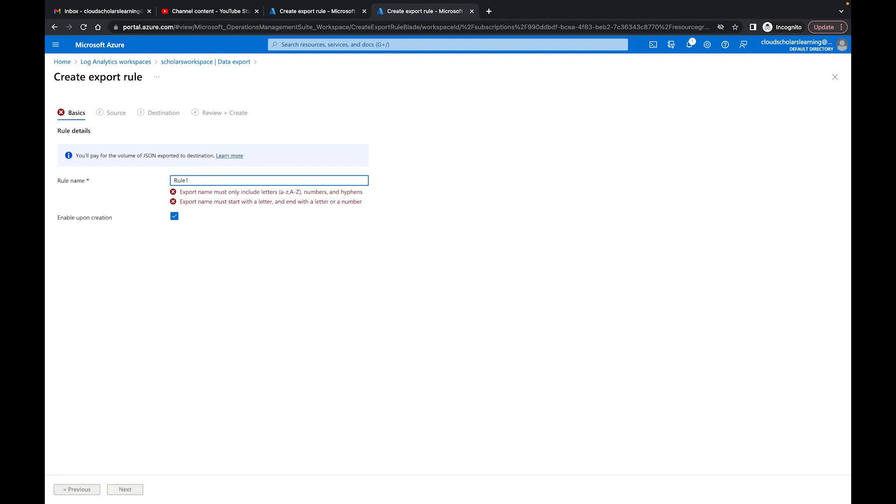
pyautogui.moveTo(231, 276)
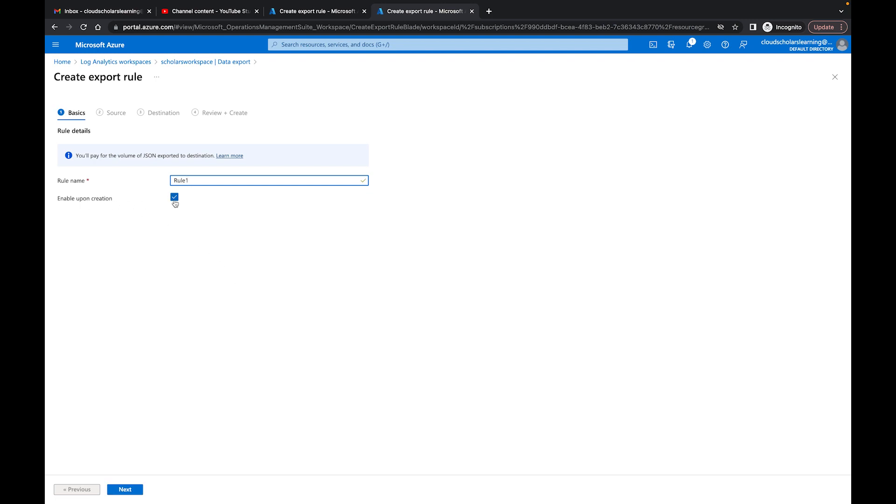
pyautogui.click(174, 197)
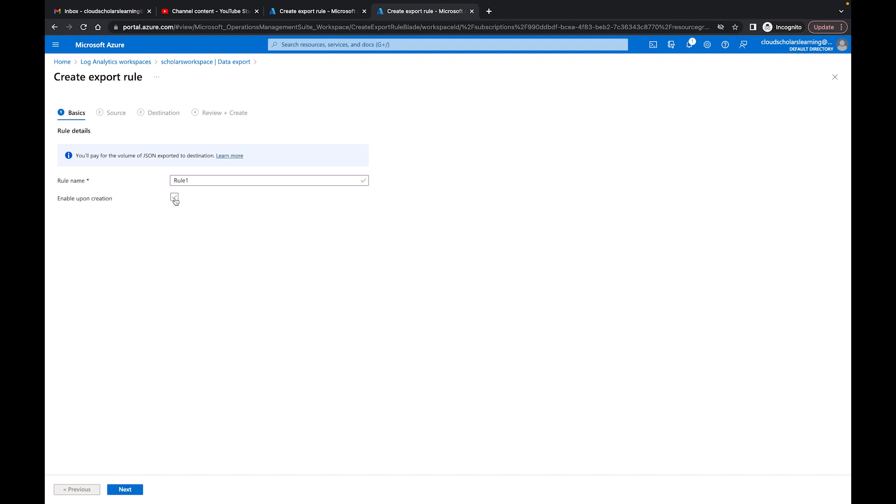
pyautogui.click(175, 197)
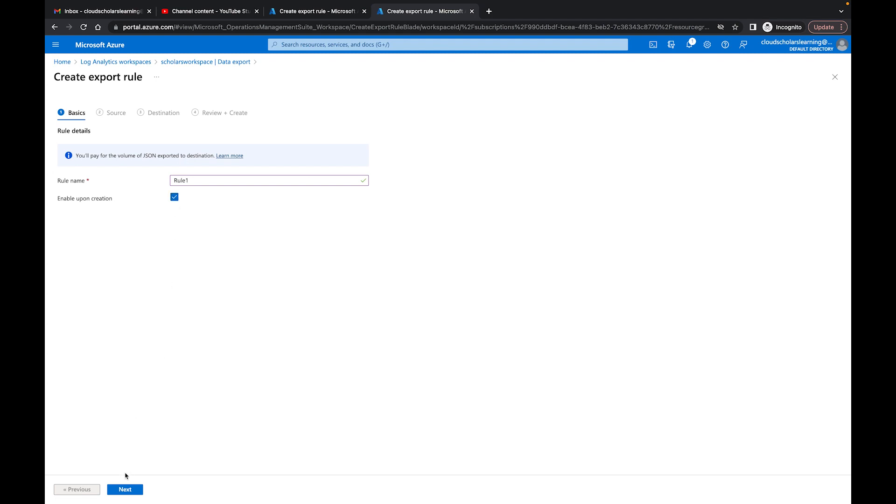
# - Select the four Azure/AZKV source tables including AzureDiagnostics and continue to Destination
pyautogui.click(124, 489)
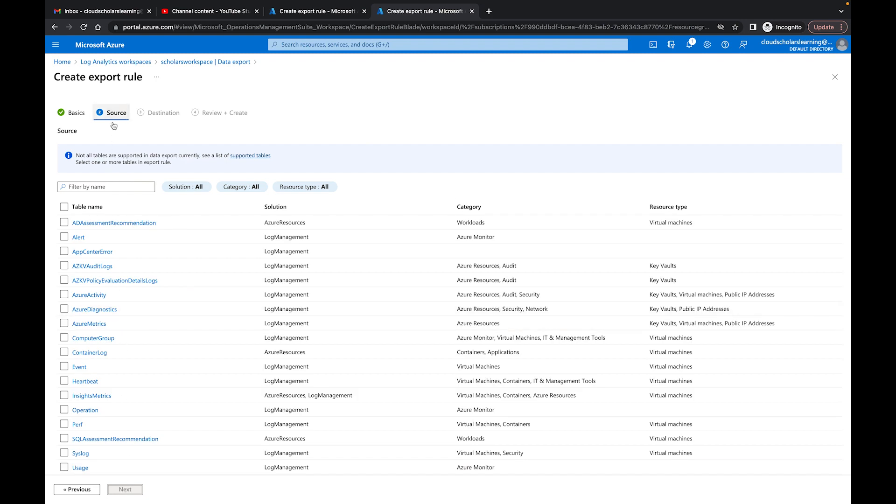
pyautogui.moveTo(138, 309)
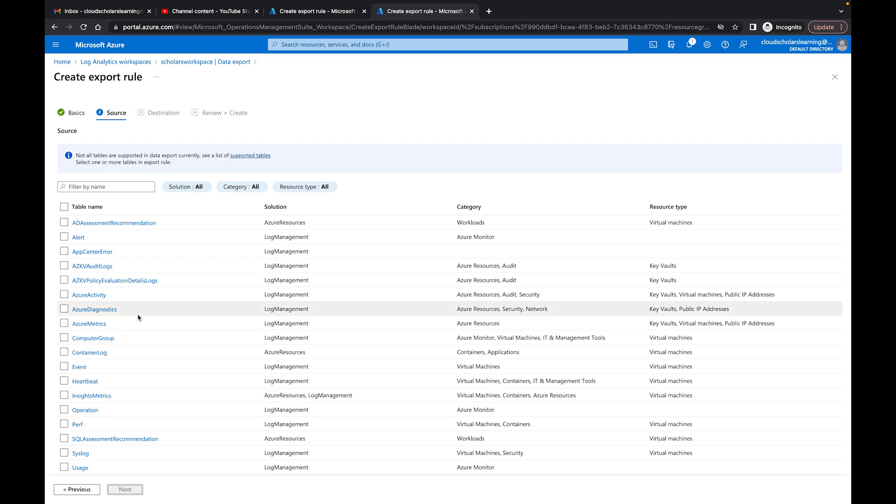
pyautogui.moveTo(65, 258)
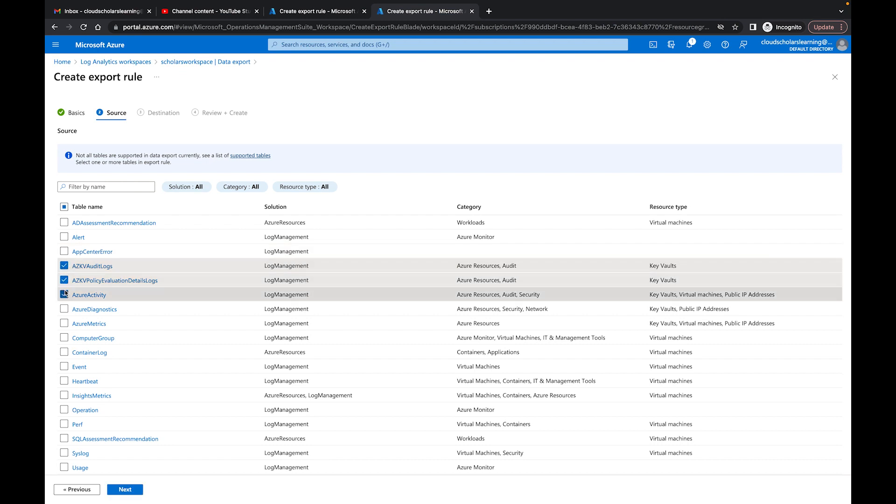
pyautogui.click(63, 309)
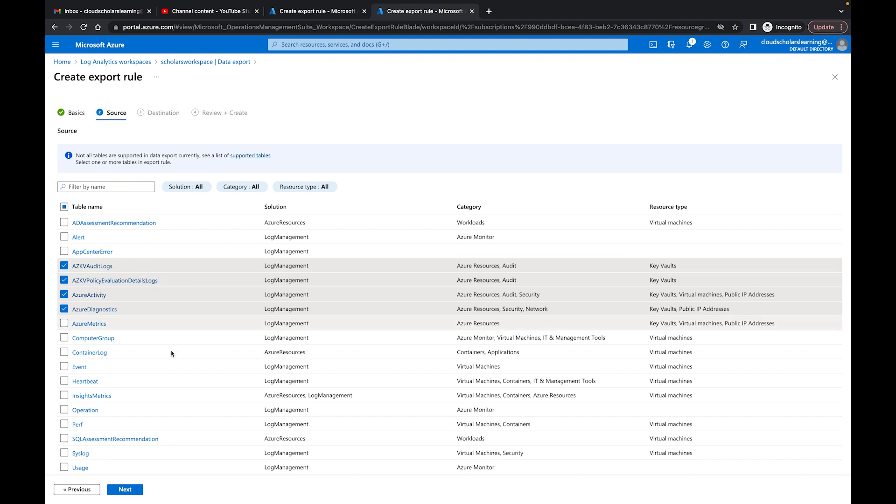
pyautogui.click(124, 489)
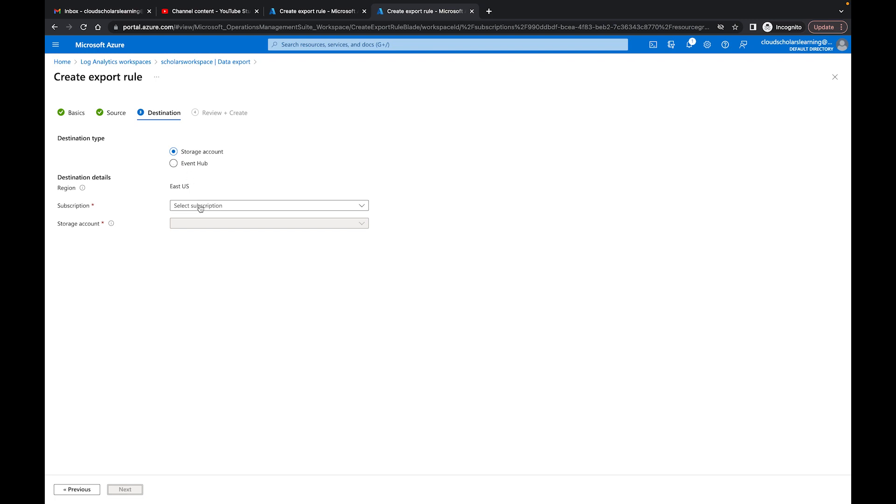
# - Set the destination to storage account logrepostorage234 under the Cloud Scholars subscription
pyautogui.click(269, 205)
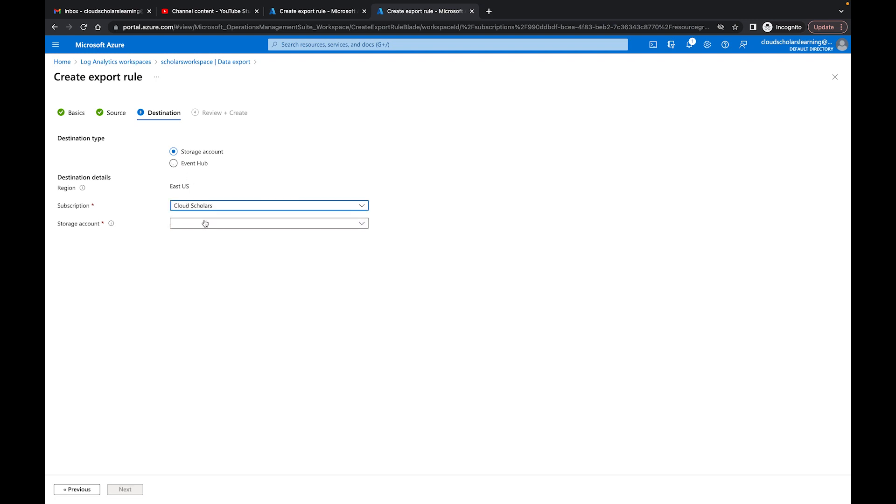
pyautogui.click(268, 223)
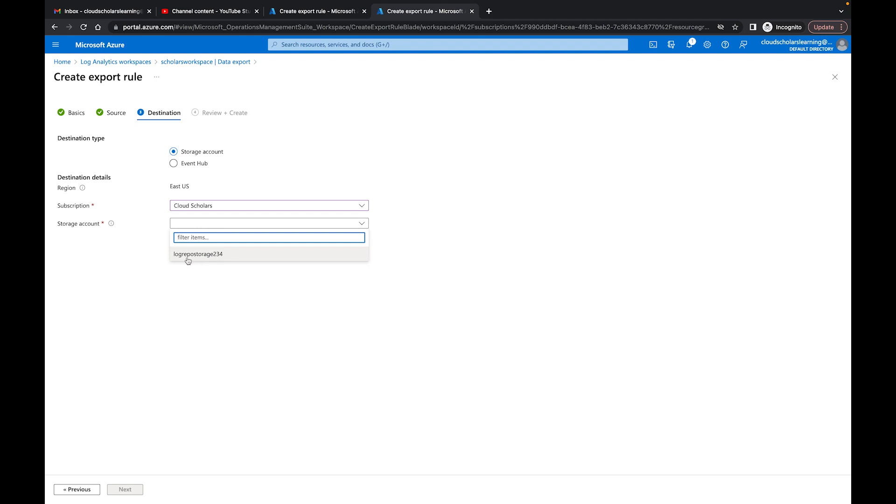
pyautogui.moveTo(206, 260)
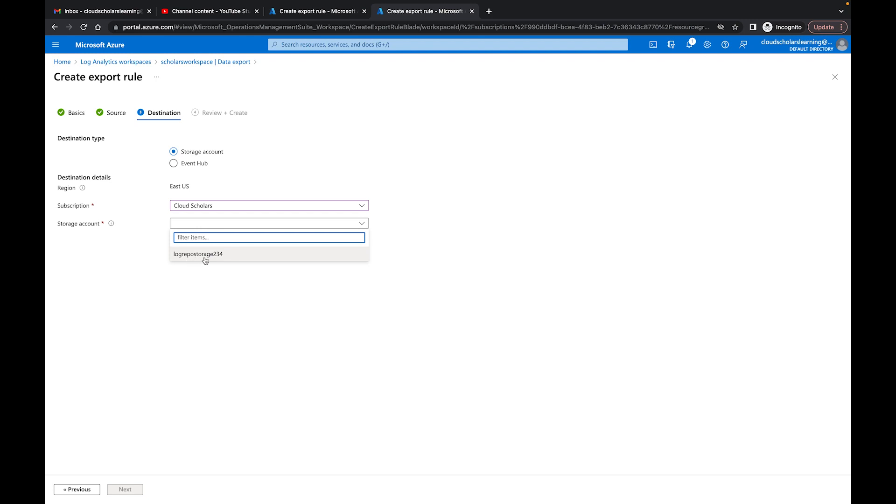
pyautogui.click(198, 254)
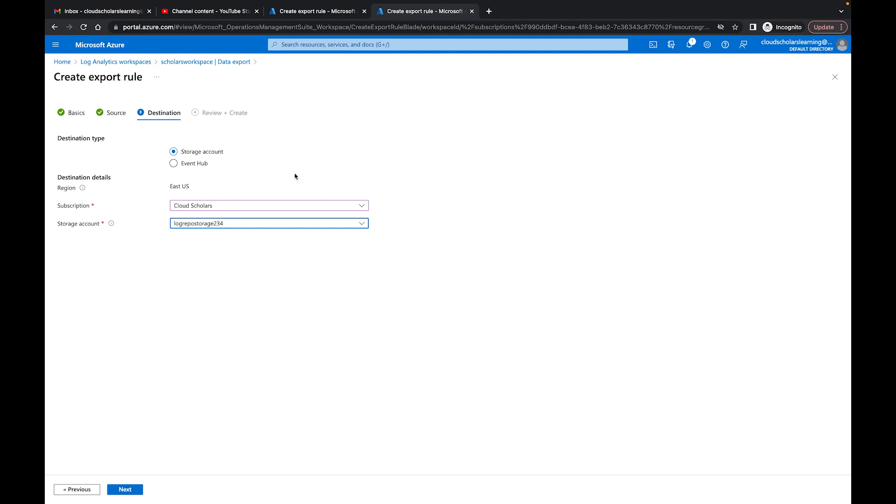
pyautogui.moveTo(214, 400)
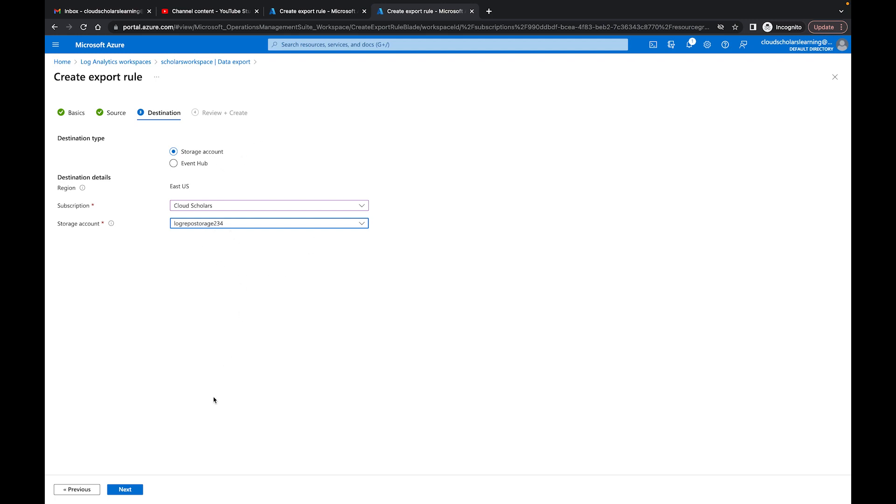
# - Review the 4 selected tables and create export rule Rule1
pyautogui.click(124, 489)
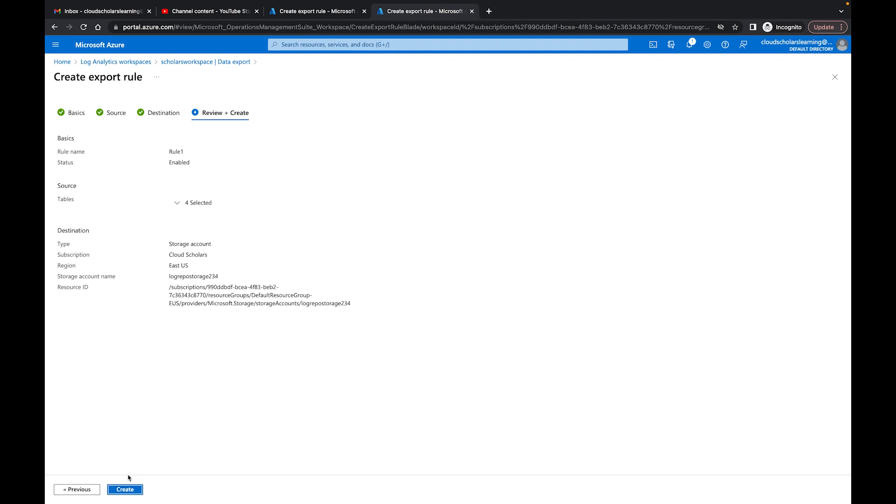
pyautogui.click(193, 202)
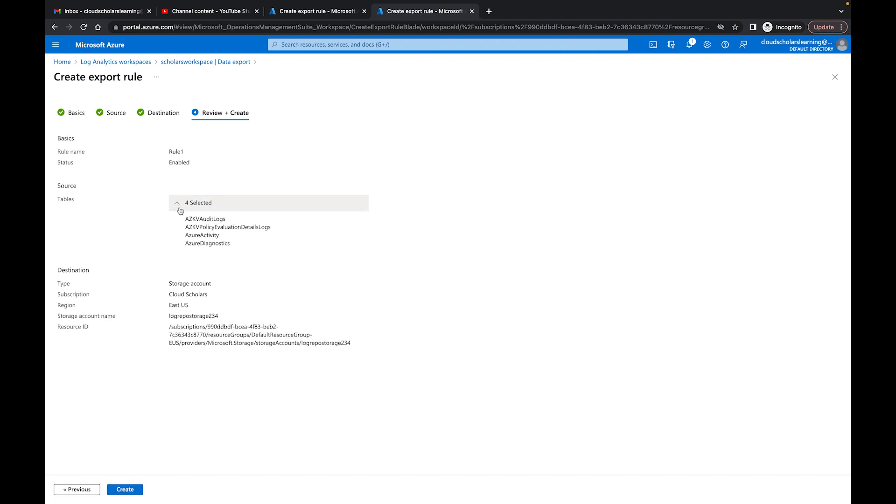
pyautogui.moveTo(205, 316)
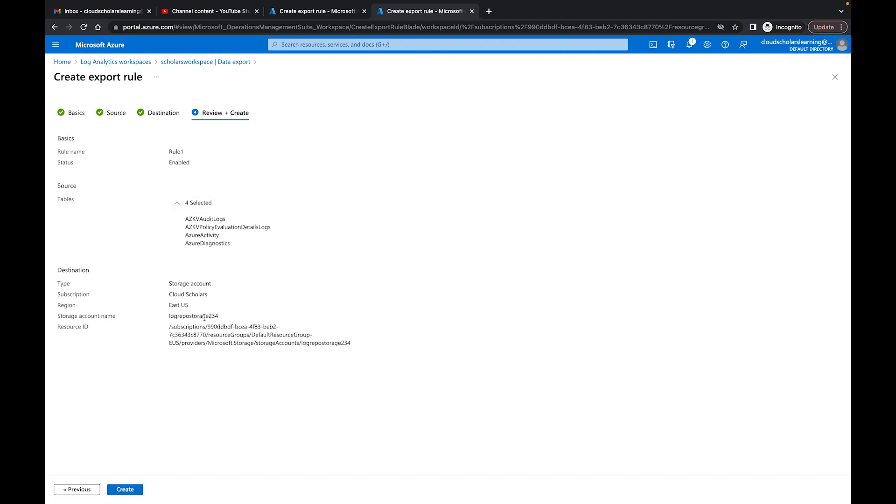
pyautogui.click(124, 489)
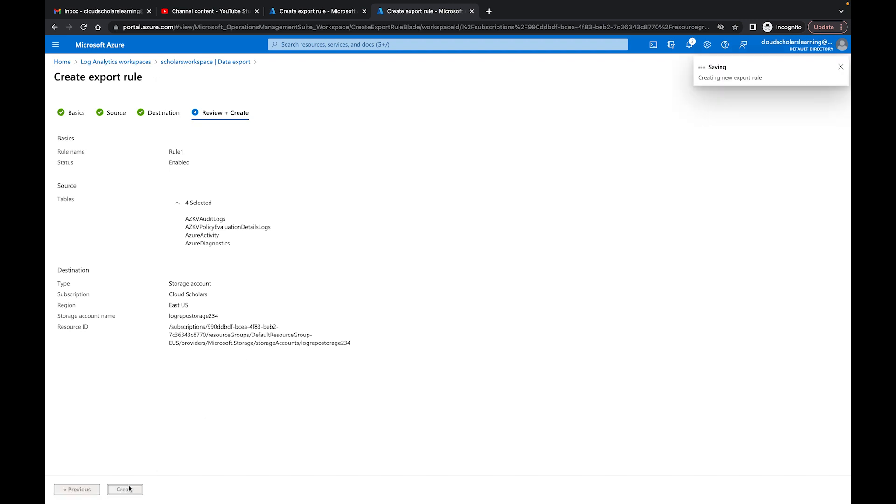
pyautogui.click(124, 489)
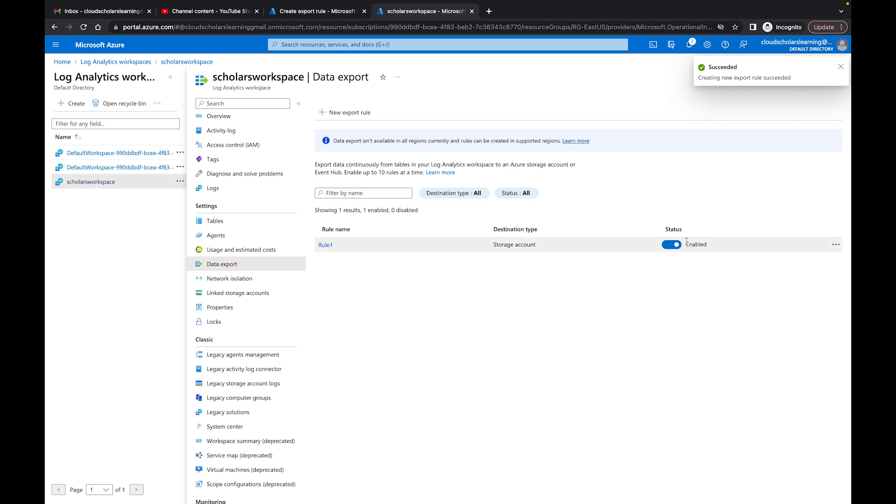
# - Show the Tables list of the scholarsworkspace workspace
pyautogui.click(841, 66)
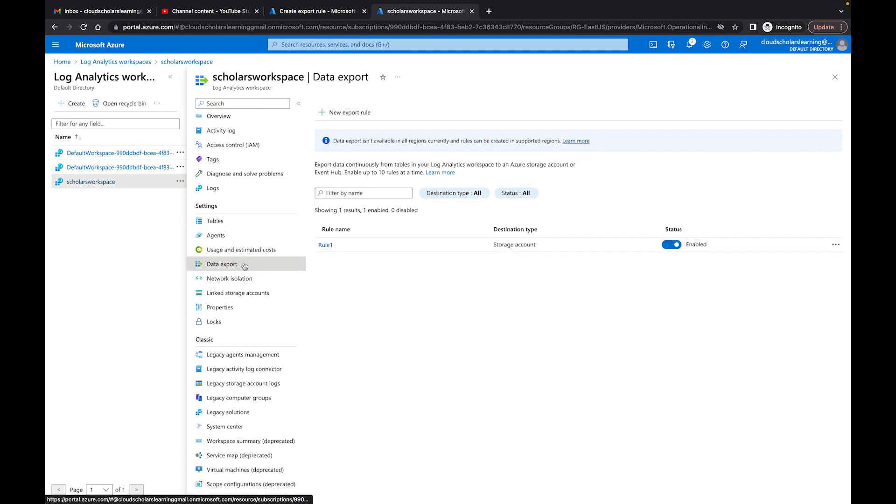
pyautogui.click(214, 220)
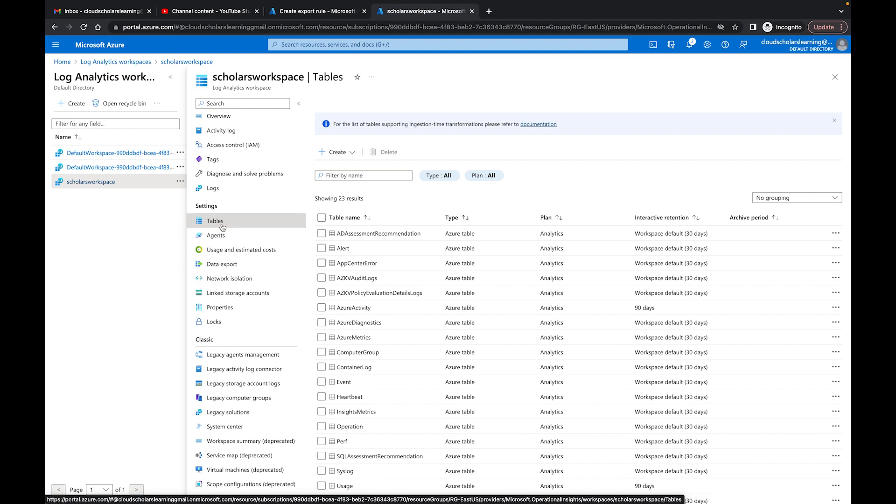
pyautogui.moveTo(363, 254)
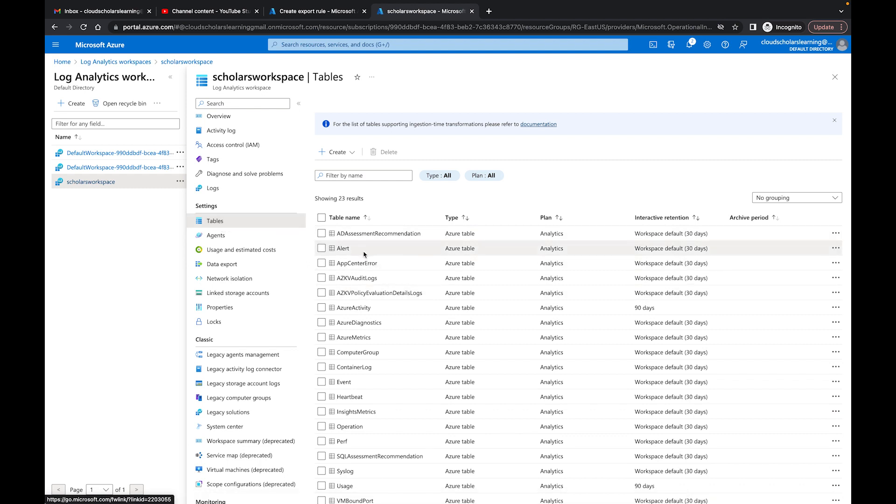
pyautogui.moveTo(837, 265)
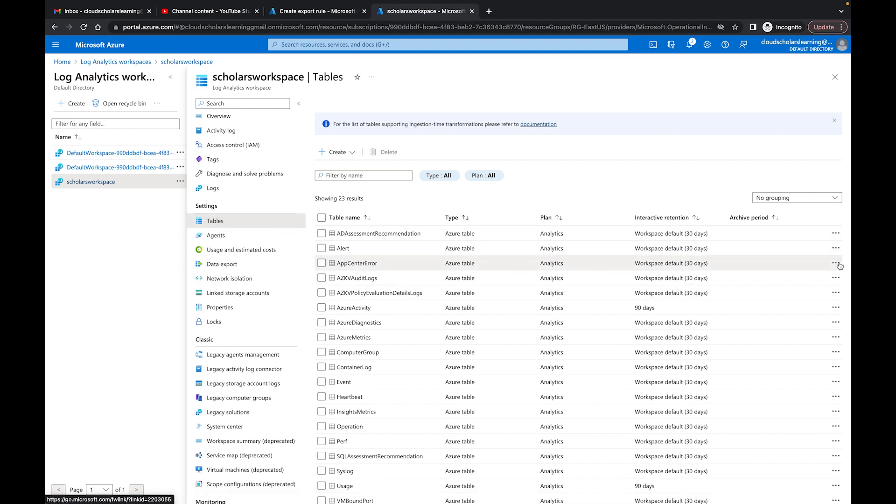
# - Stop AppCenterError using workspace defaults, keeping interactive and total retention at 30 days
pyautogui.click(836, 263)
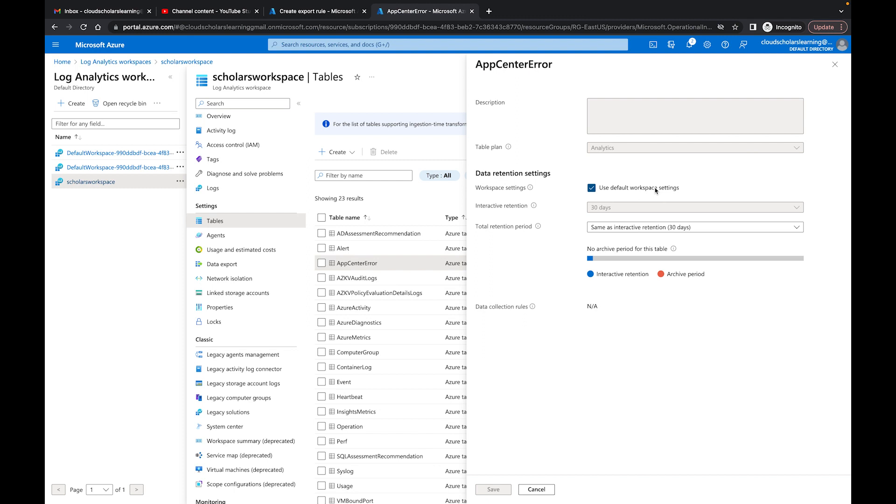
pyautogui.moveTo(638, 193)
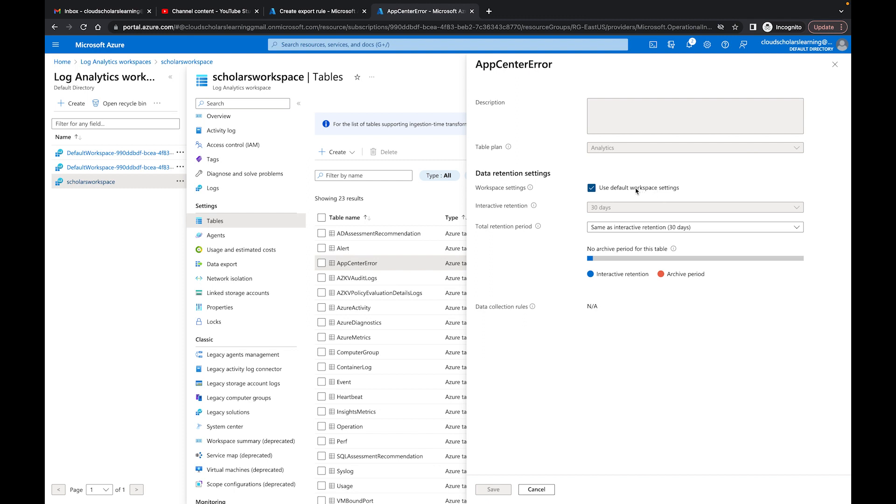
pyautogui.click(592, 187)
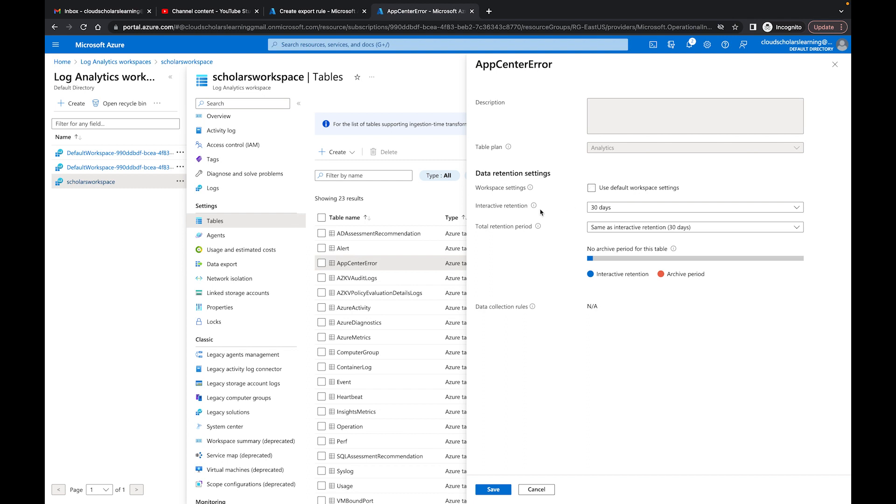
pyautogui.click(694, 207)
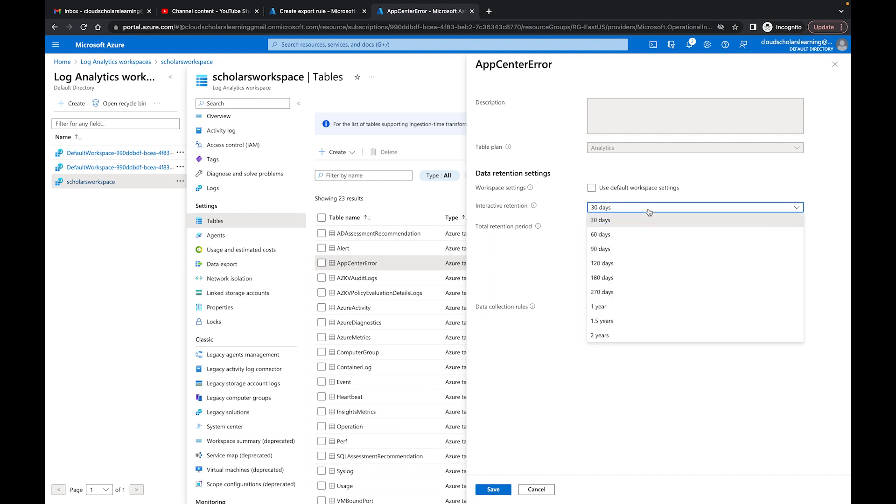
pyautogui.moveTo(643, 278)
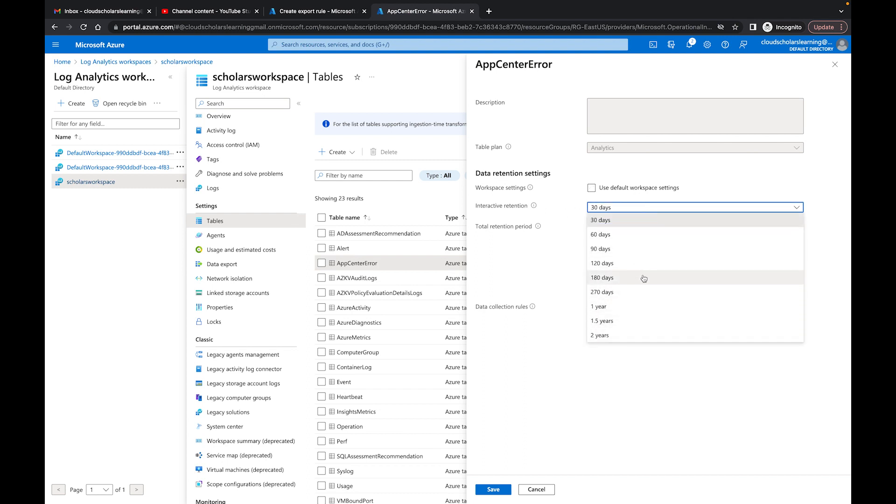
pyautogui.moveTo(642, 352)
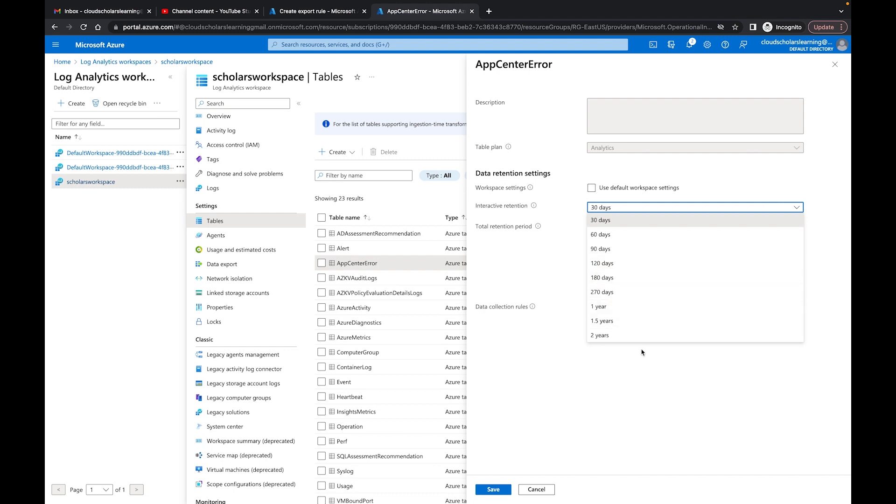
pyautogui.click(600, 221)
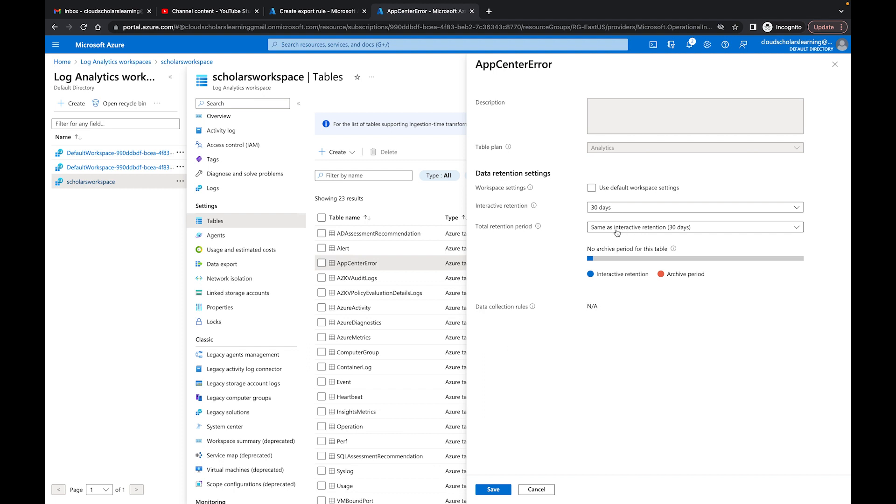
pyautogui.moveTo(589, 234)
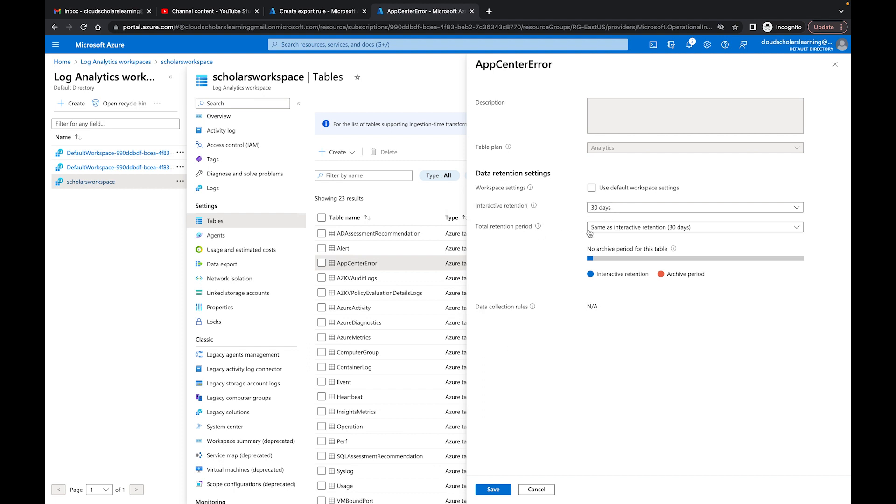
pyautogui.moveTo(635, 234)
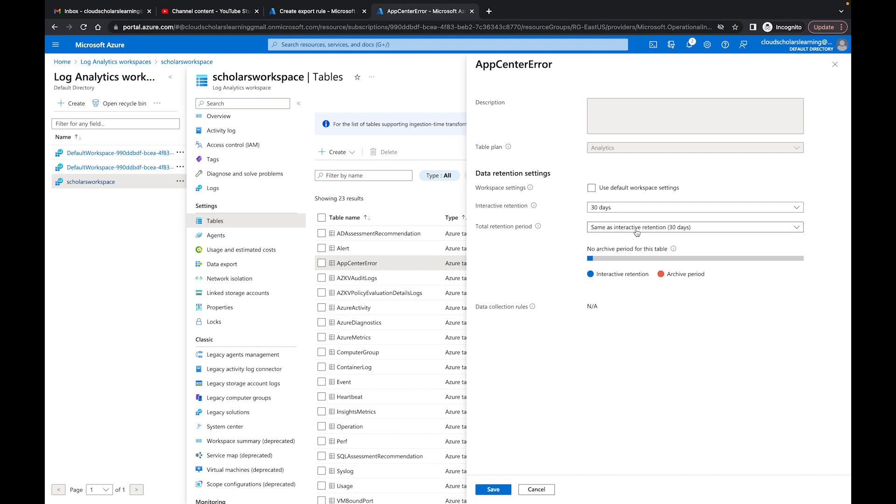
pyautogui.click(693, 227)
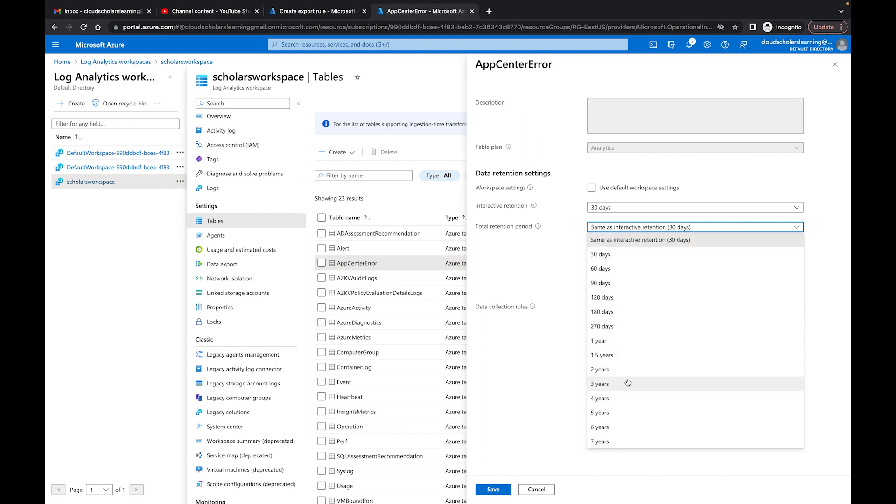
pyautogui.moveTo(603, 354)
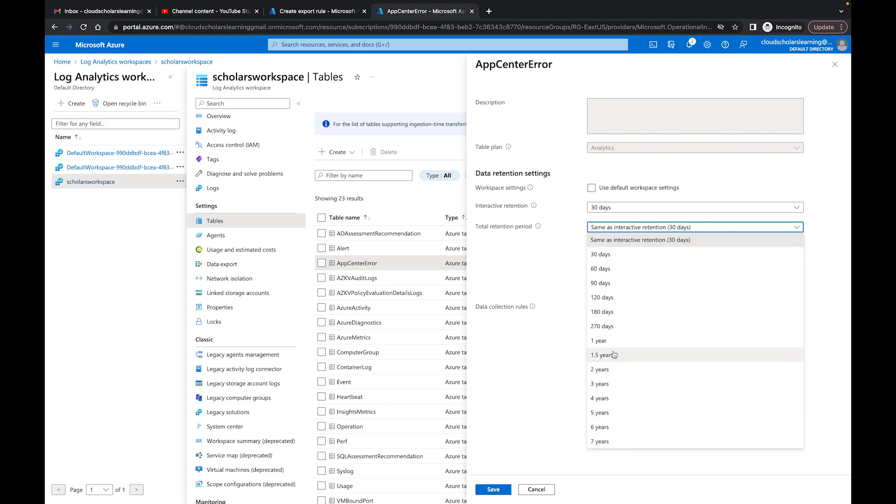
pyautogui.moveTo(613, 345)
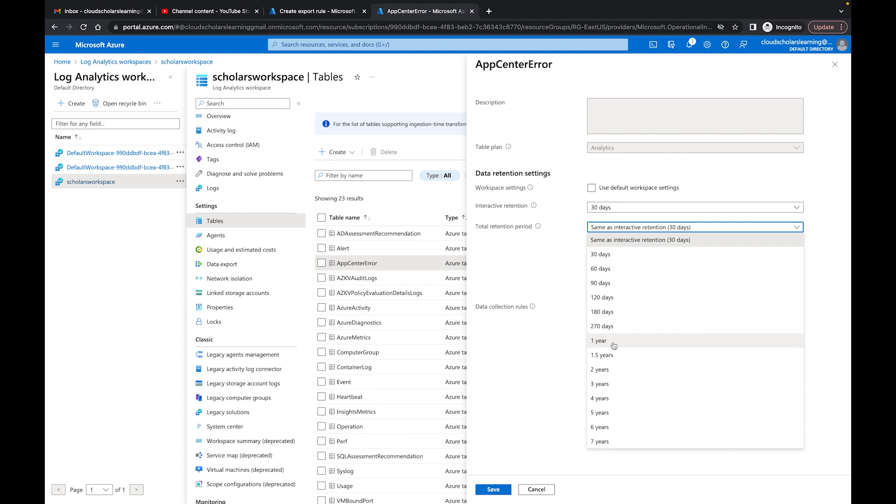
pyautogui.click(640, 239)
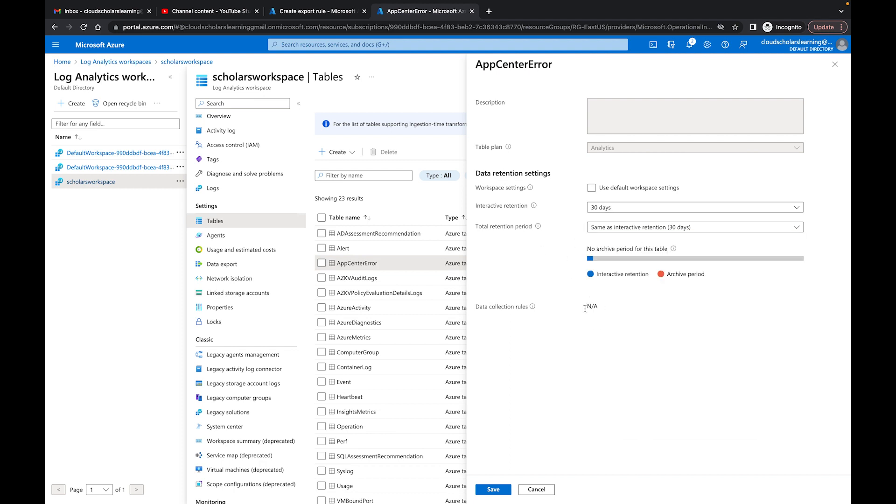
pyautogui.moveTo(610, 308)
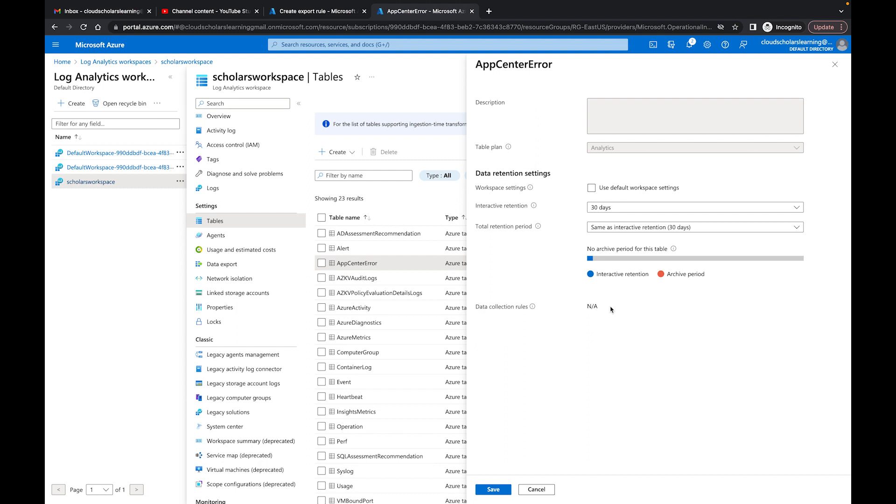
pyautogui.moveTo(622, 326)
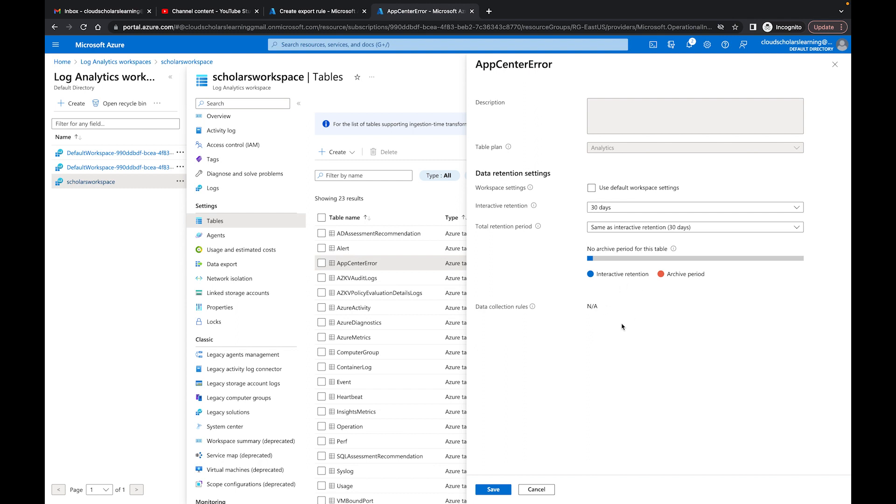